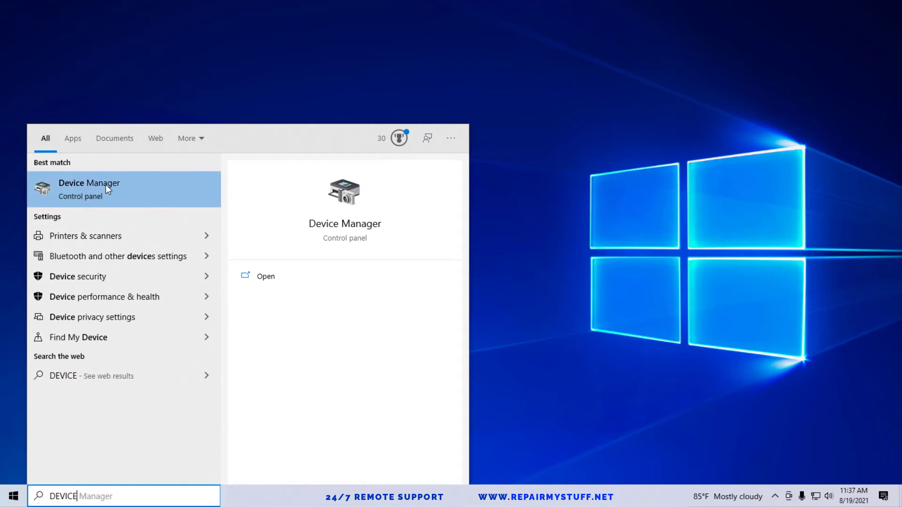
Open Device Manager and show the Realtek PCIe GbE Family Controller's actions menu.
{"action": "left_click", "coordinate": [89, 189]}
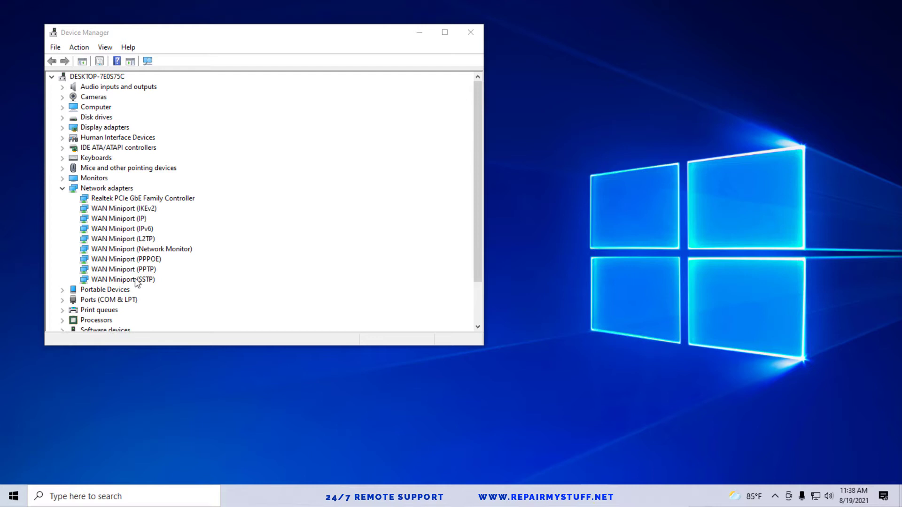
{"action": "mouse_move", "coordinate": [132, 273]}
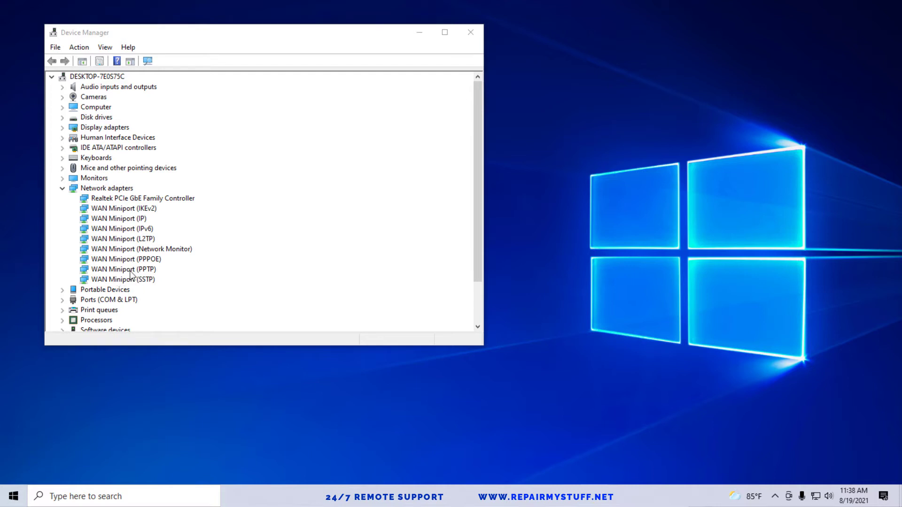
{"action": "mouse_move", "coordinate": [139, 231]}
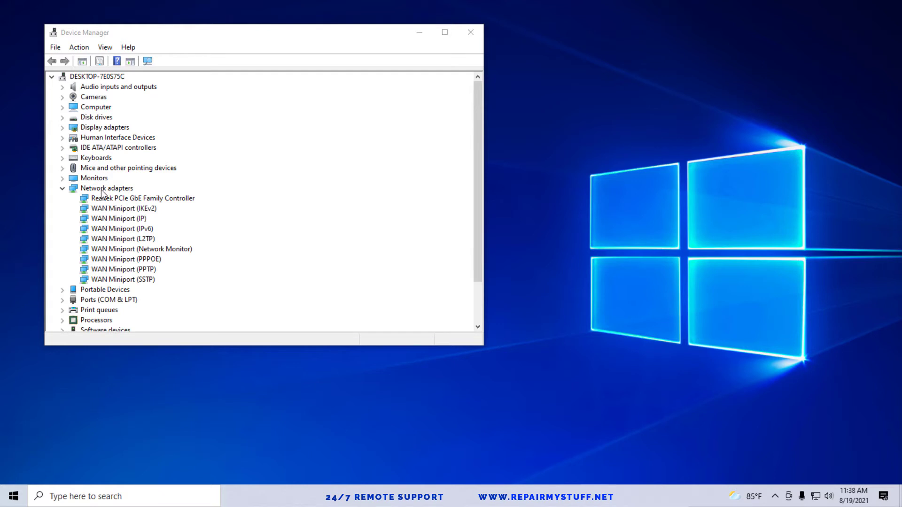
{"action": "left_click", "coordinate": [144, 197]}
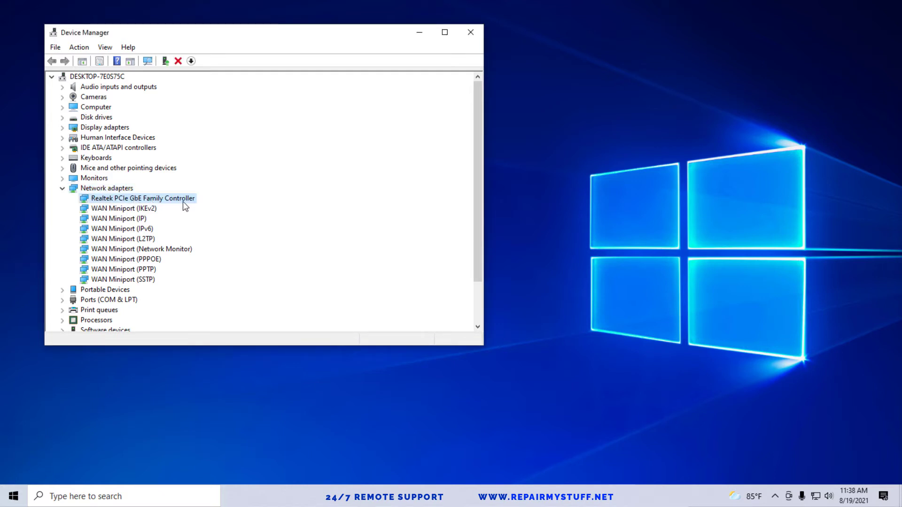
{"action": "left_click", "coordinate": [141, 249]}
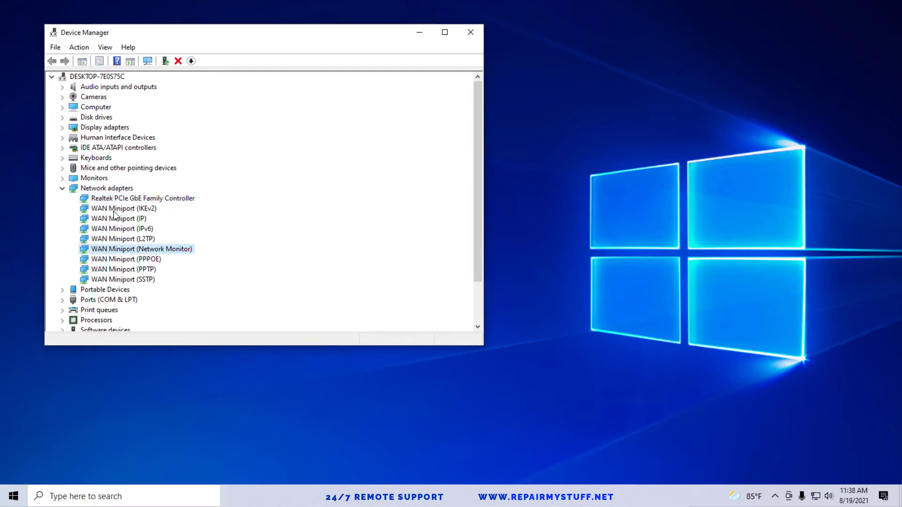
{"action": "left_click", "coordinate": [143, 198]}
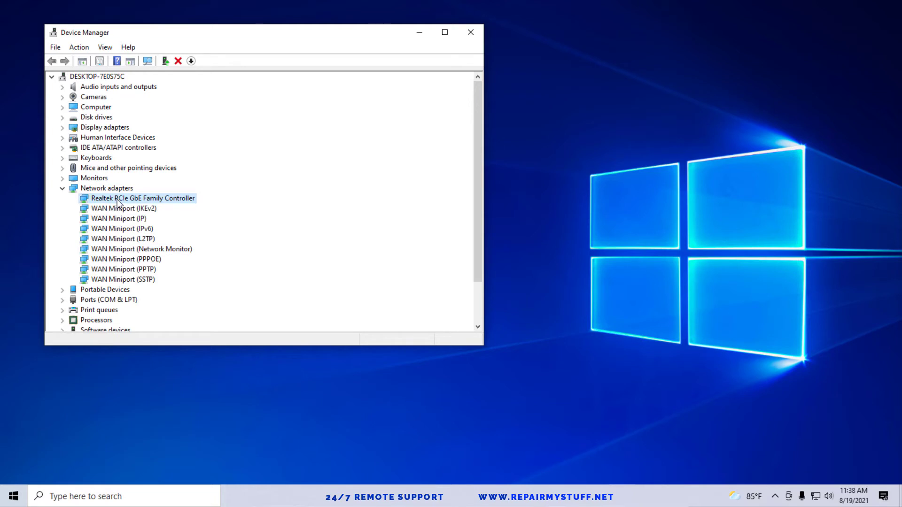
{"action": "right_click", "coordinate": [143, 198]}
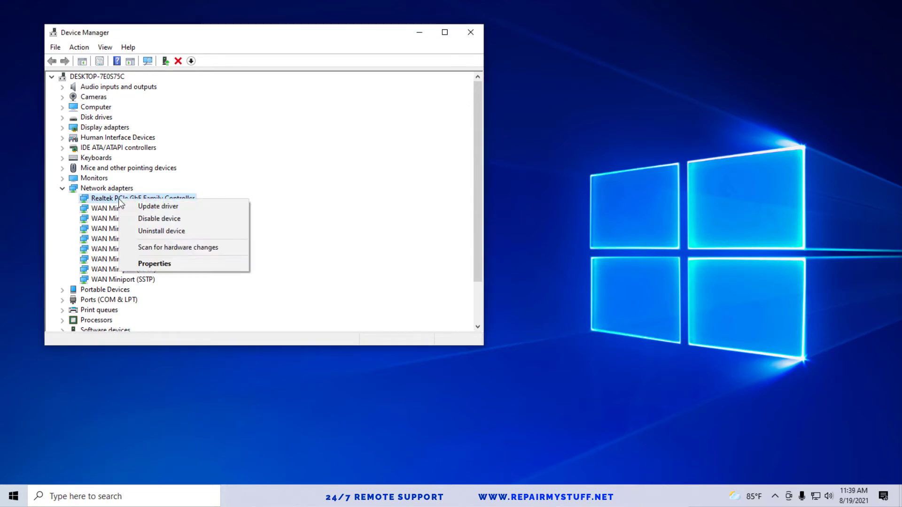
Uncheck 'Allow the computer to turn off this device to save power' for the Realtek adapter.
{"action": "left_click", "coordinate": [155, 263]}
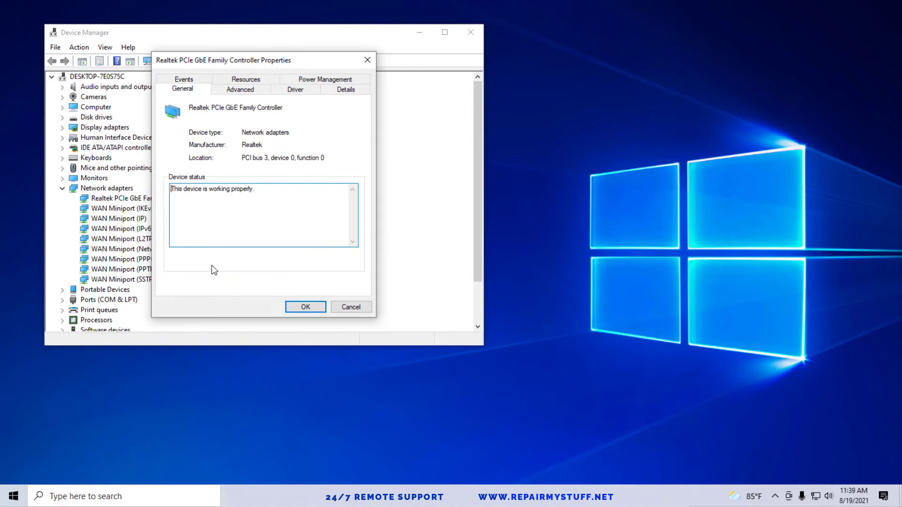
{"action": "left_click", "coordinate": [325, 80]}
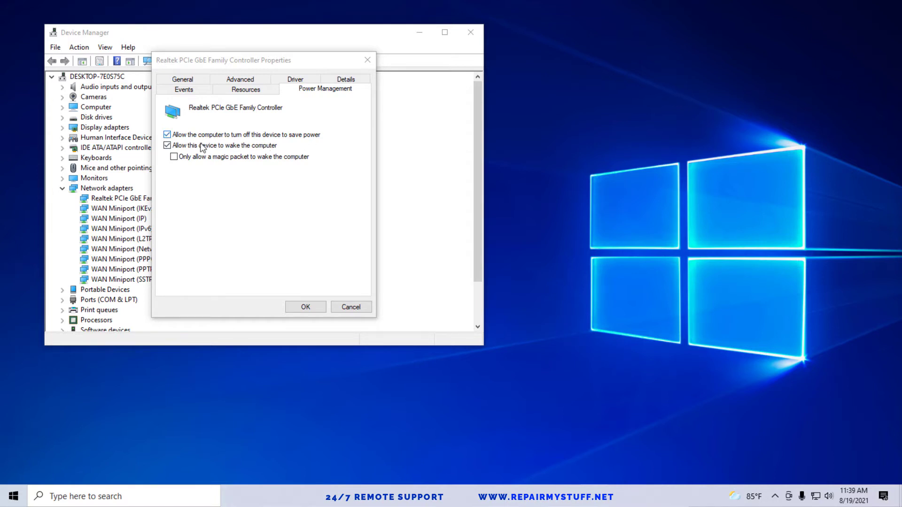
{"action": "left_click", "coordinate": [182, 89]}
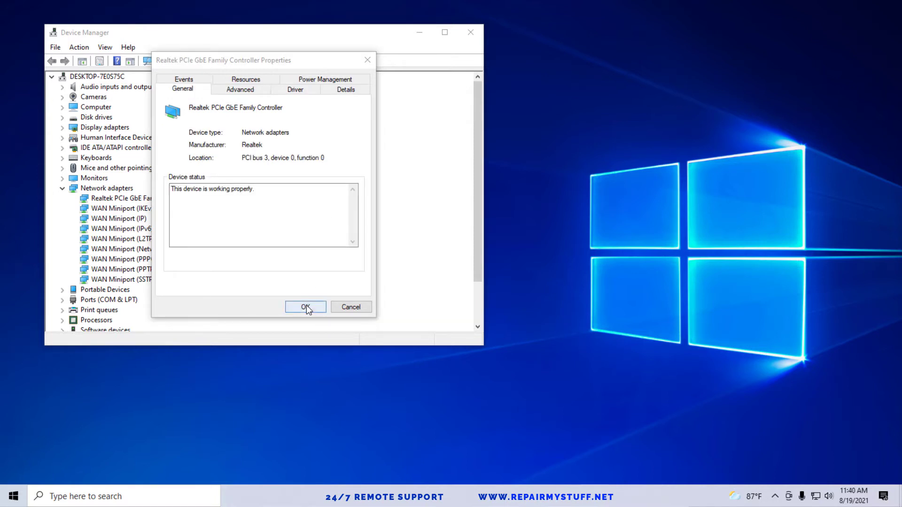
Close the adapter properties with OK and open Power & sleep settings via search.
{"action": "left_click", "coordinate": [305, 307]}
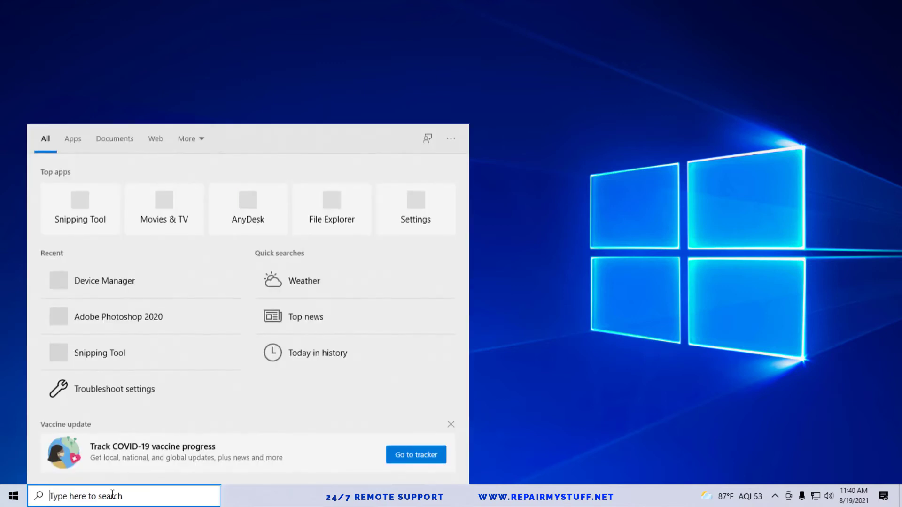
{"action": "type", "text": "POWERISO"}
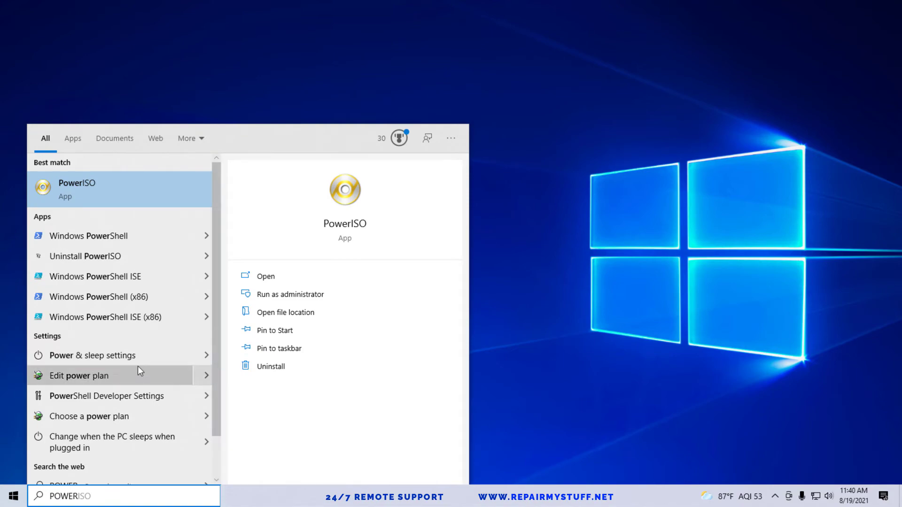
{"action": "left_click", "coordinate": [92, 356]}
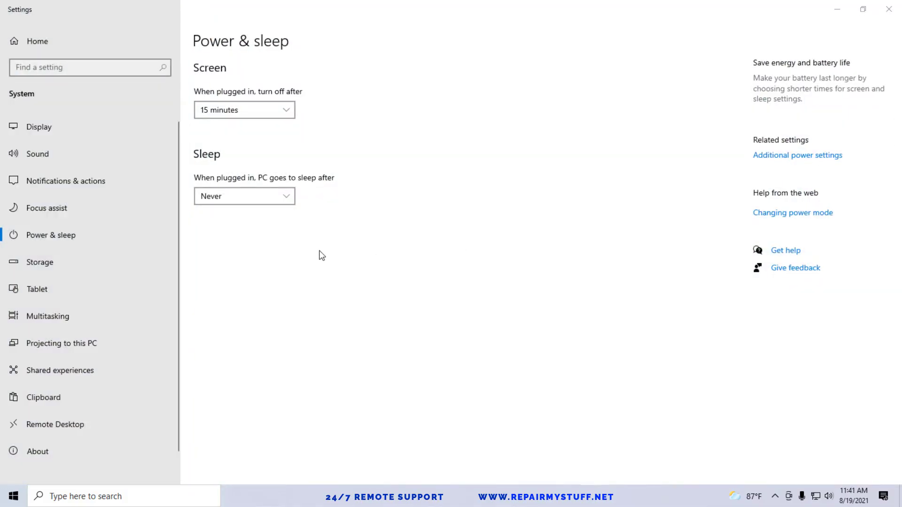
{"action": "mouse_move", "coordinate": [314, 326]}
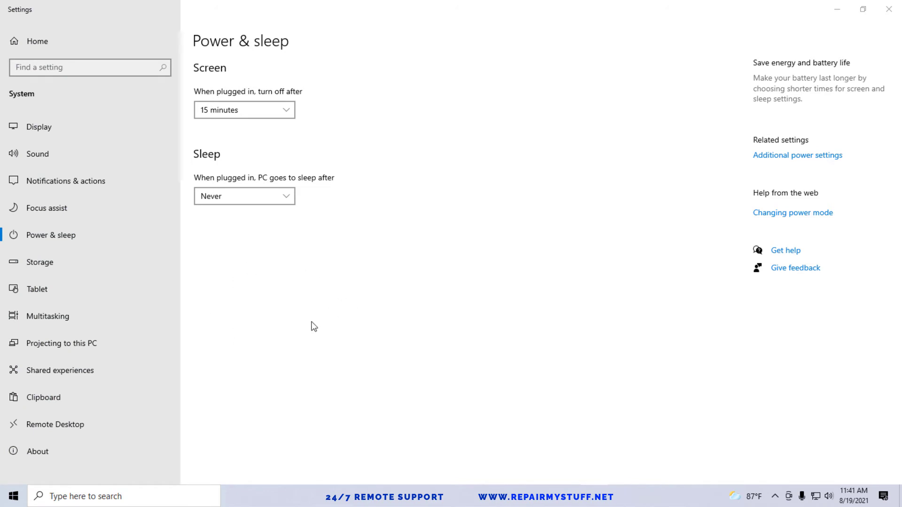
{"action": "mouse_move", "coordinate": [798, 155]}
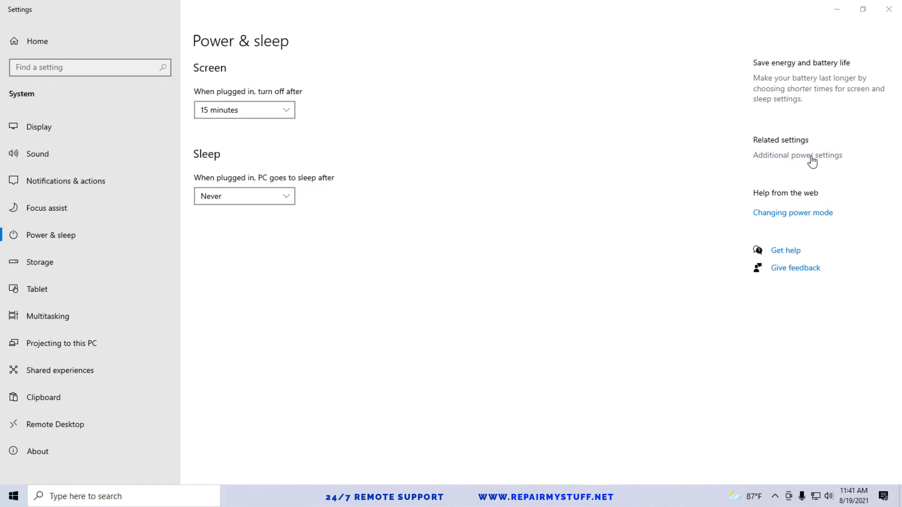
Open Additional power settings and the High performance plan's settings page.
{"action": "left_click", "coordinate": [798, 156]}
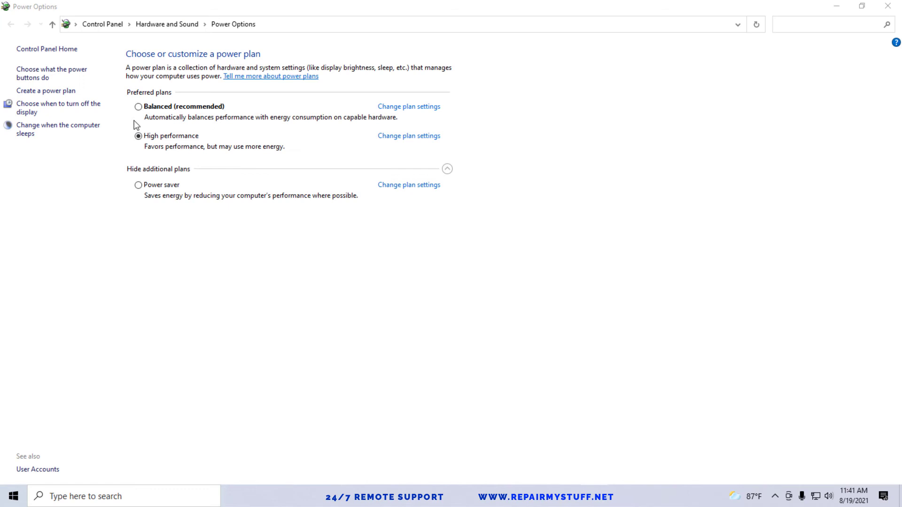
{"action": "mouse_move", "coordinate": [192, 129]}
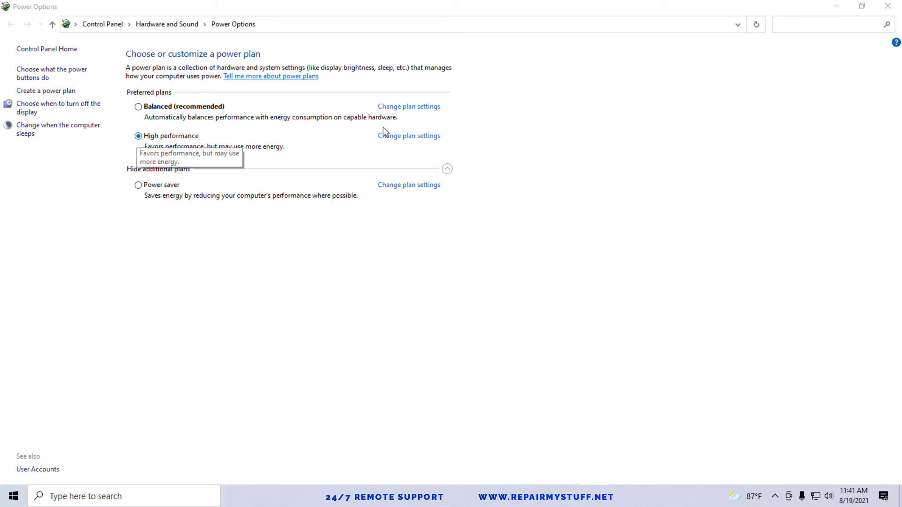
{"action": "left_click", "coordinate": [408, 135]}
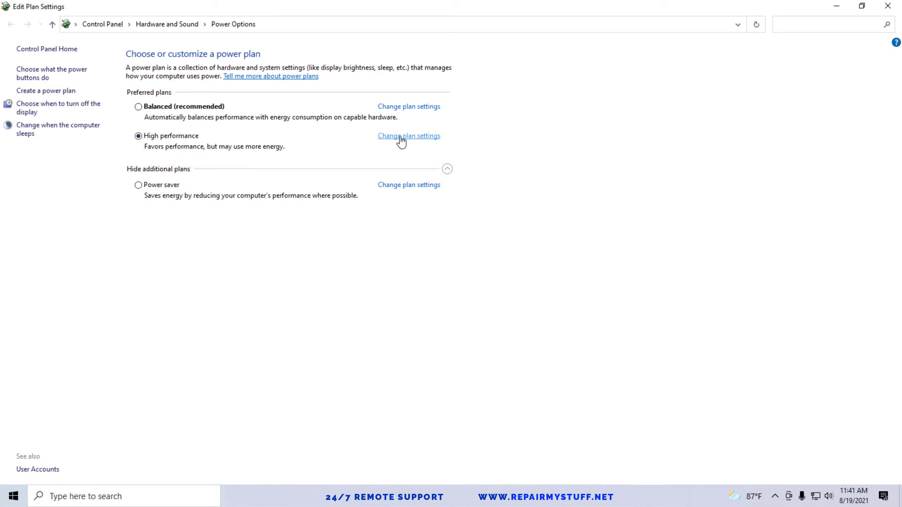
{"action": "left_click", "coordinate": [409, 136]}
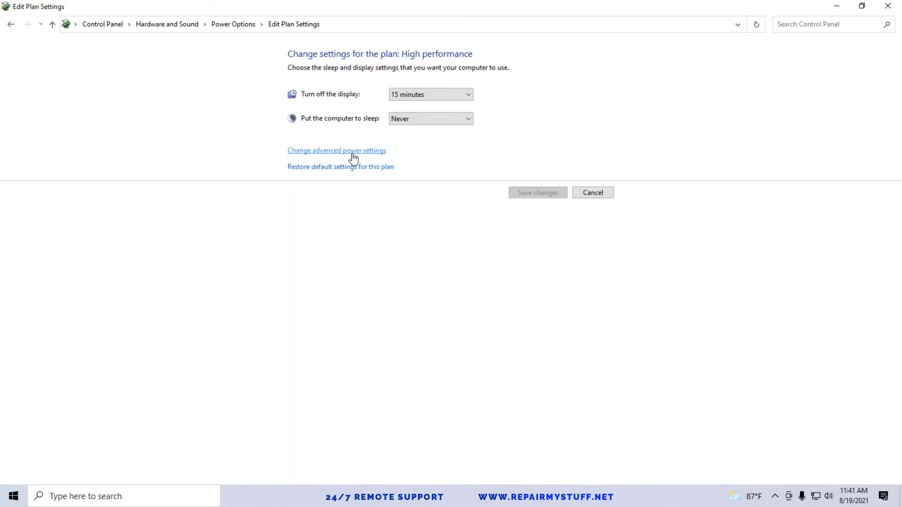
Set the High performance plan's Wireless Adapter Power Saving Mode to Maximum Performance.
{"action": "left_click", "coordinate": [337, 151]}
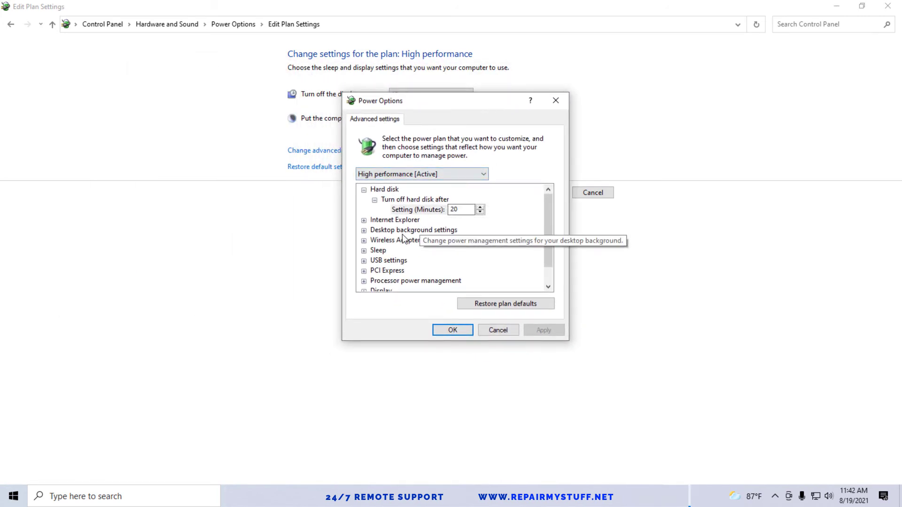
{"action": "left_click", "coordinate": [364, 240]}
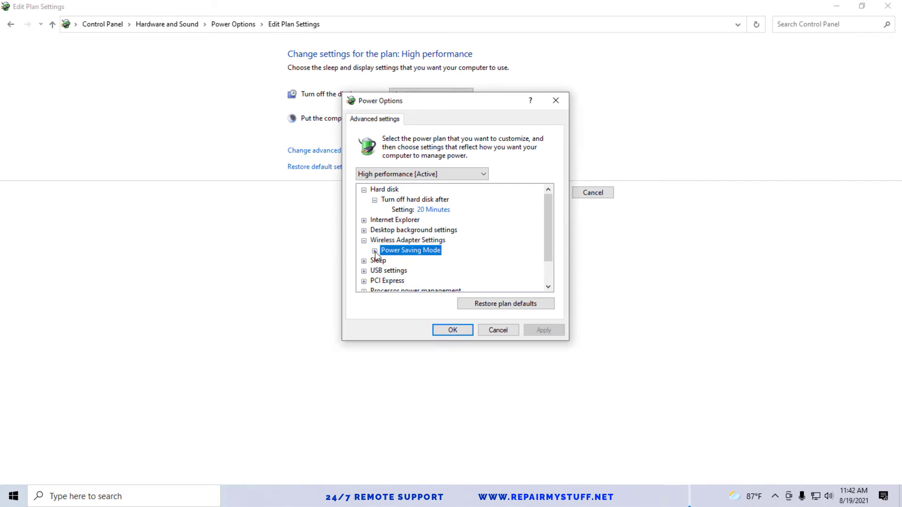
{"action": "left_click", "coordinate": [375, 250]}
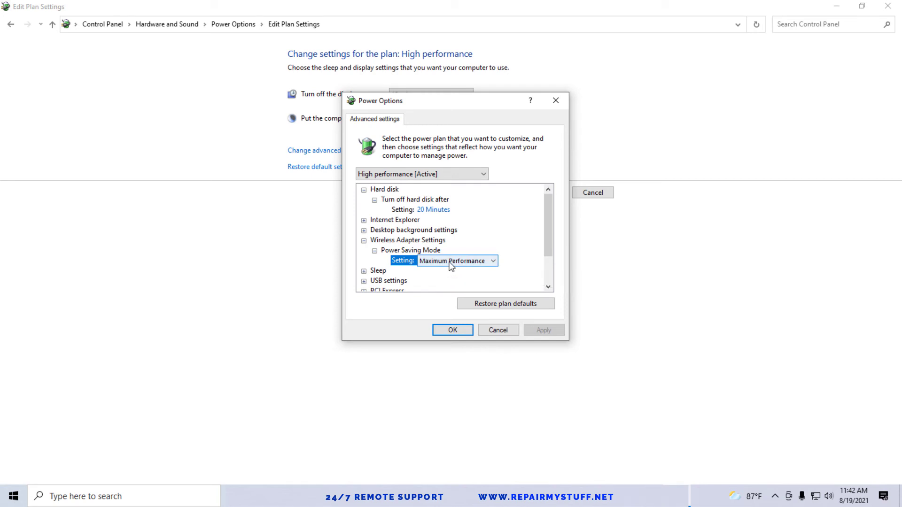
{"action": "mouse_move", "coordinate": [499, 261]}
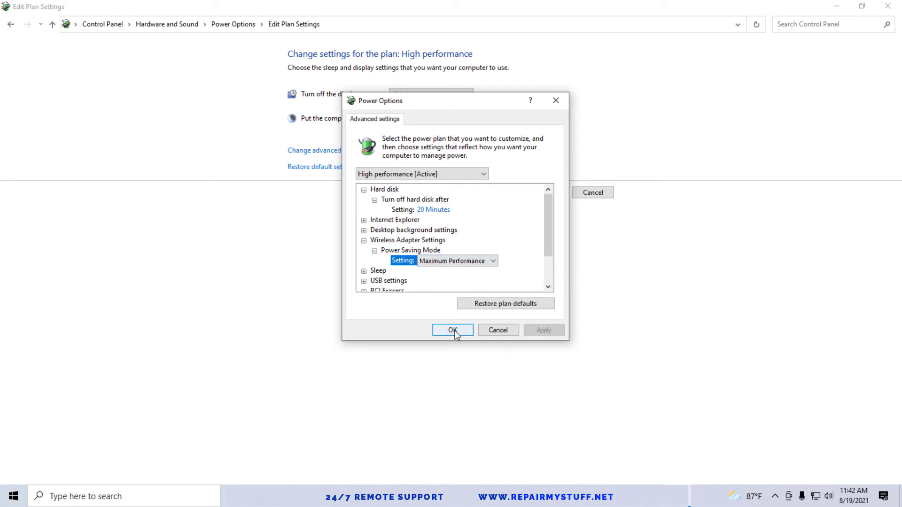
{"action": "left_click", "coordinate": [452, 329]}
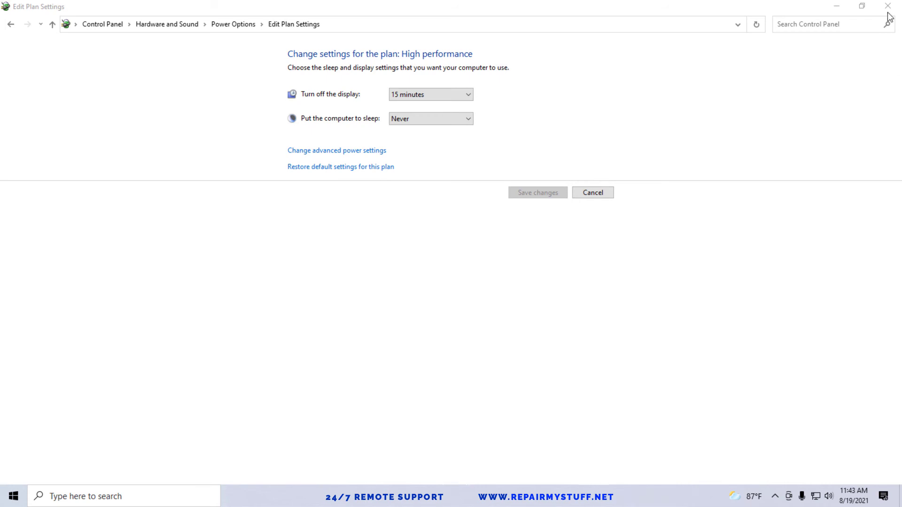